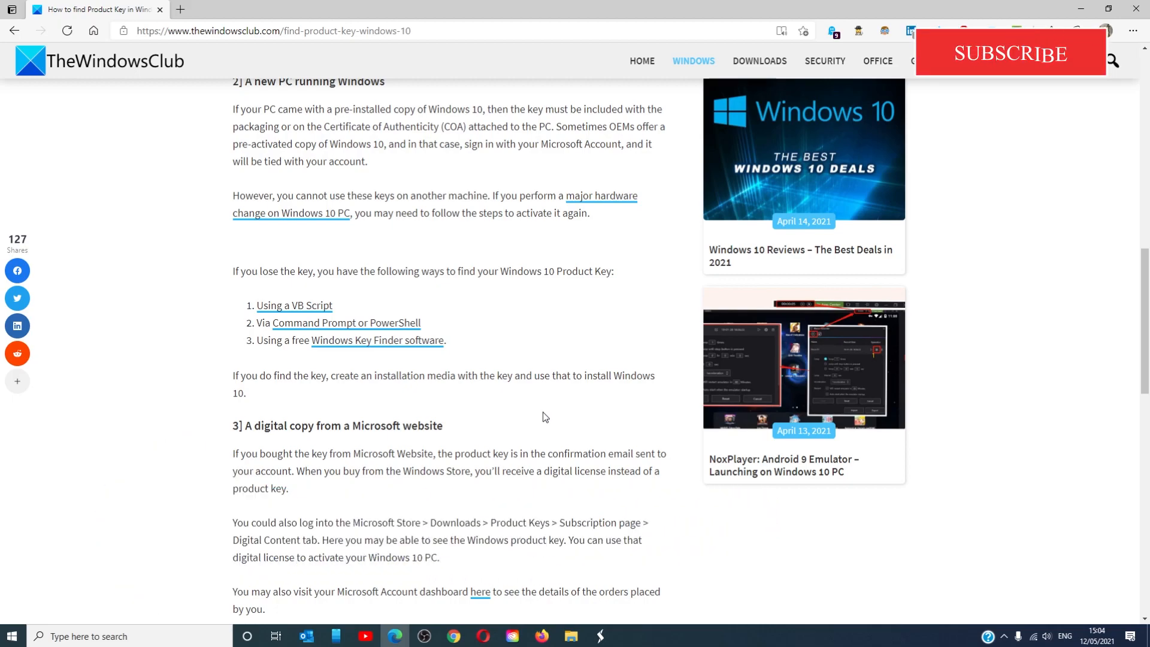
Step: Follow the article's key-finder link and download SoftKey Revealer v2.8
click(376, 339)
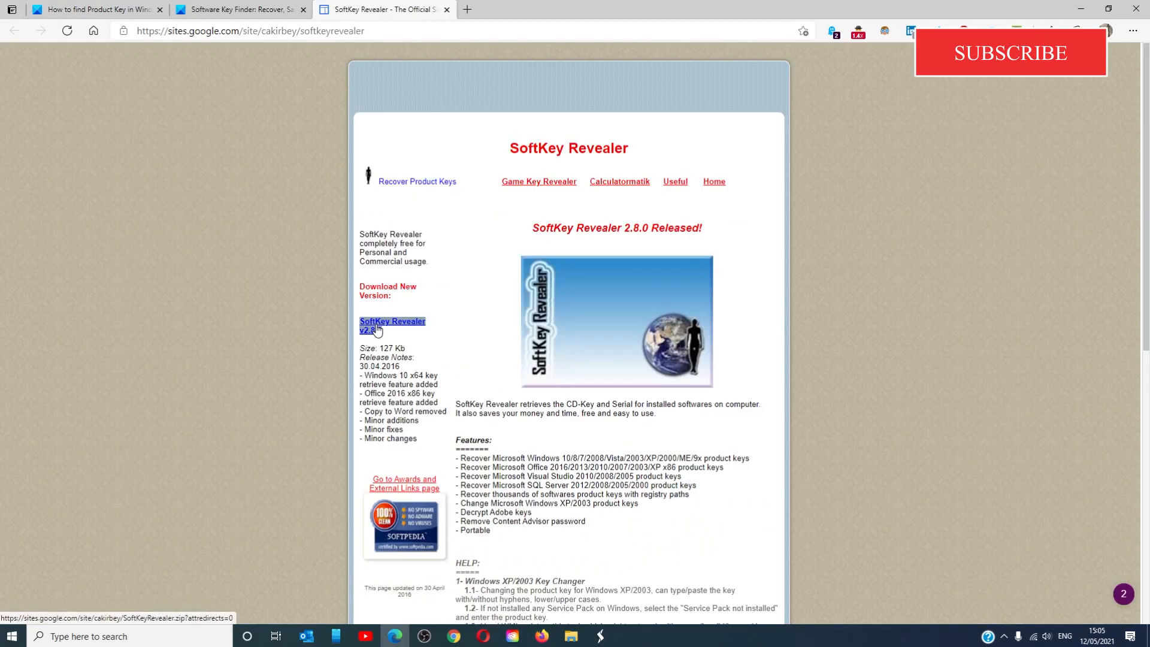
click(391, 324)
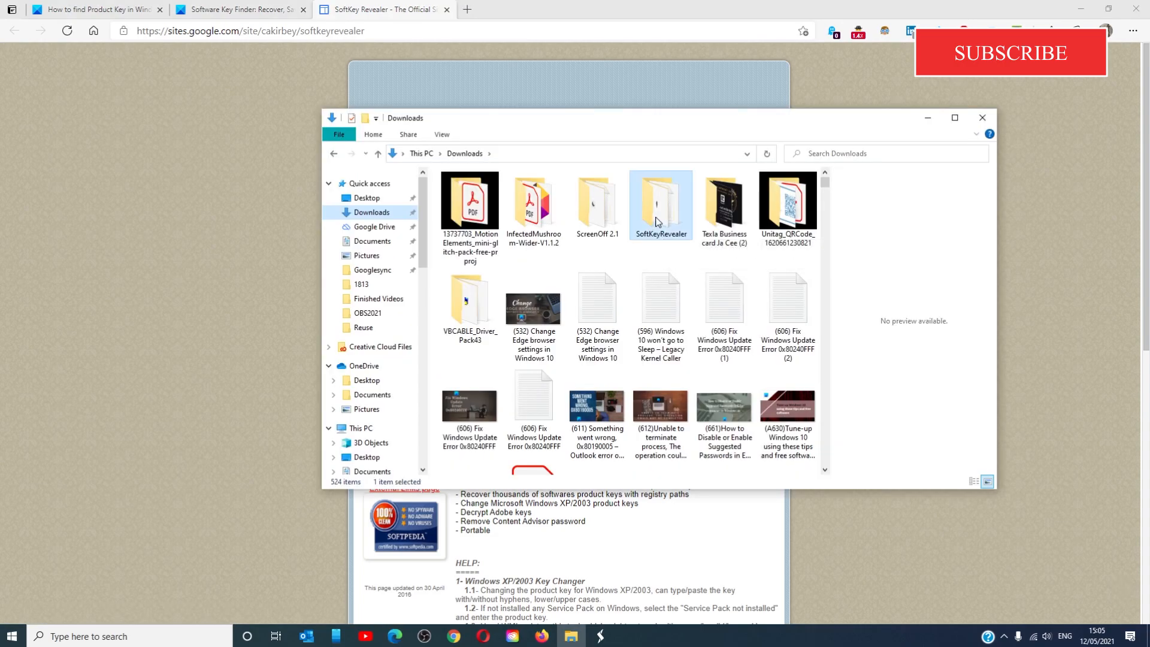
Step: Enter the SoftKeyRevealer folder in Downloads and select the application file
double_click(659, 201)
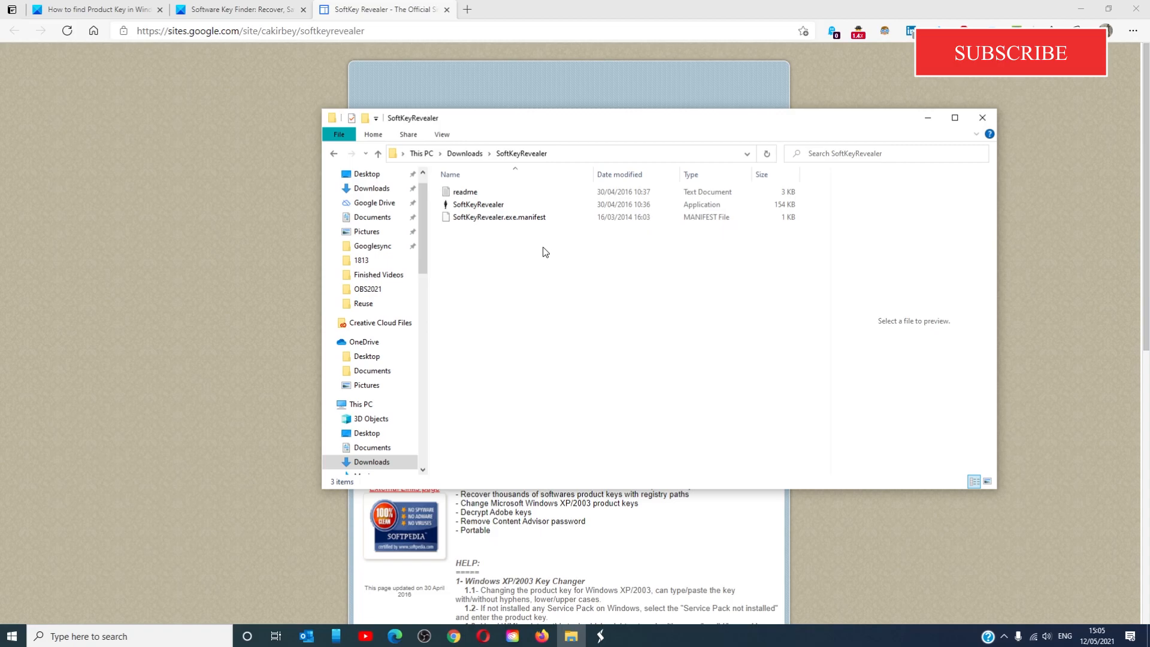
click(477, 204)
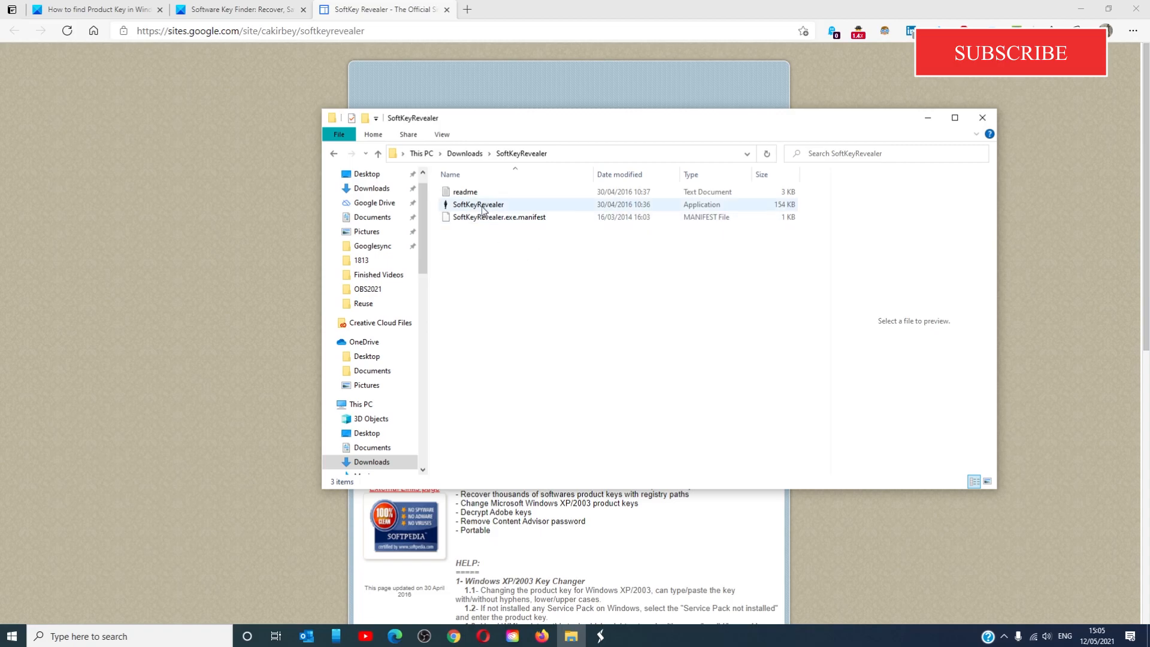
click(477, 204)
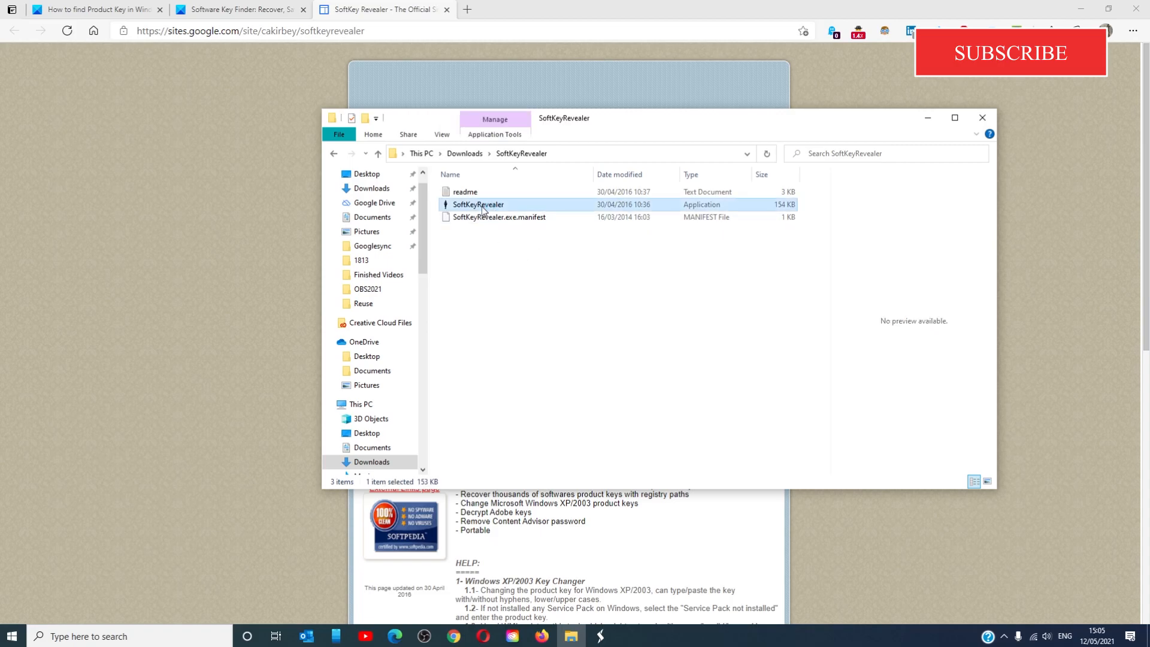
Step: Launch SoftKeyRevealer.exe and scan the computer for stored product keys
double_click(478, 203)
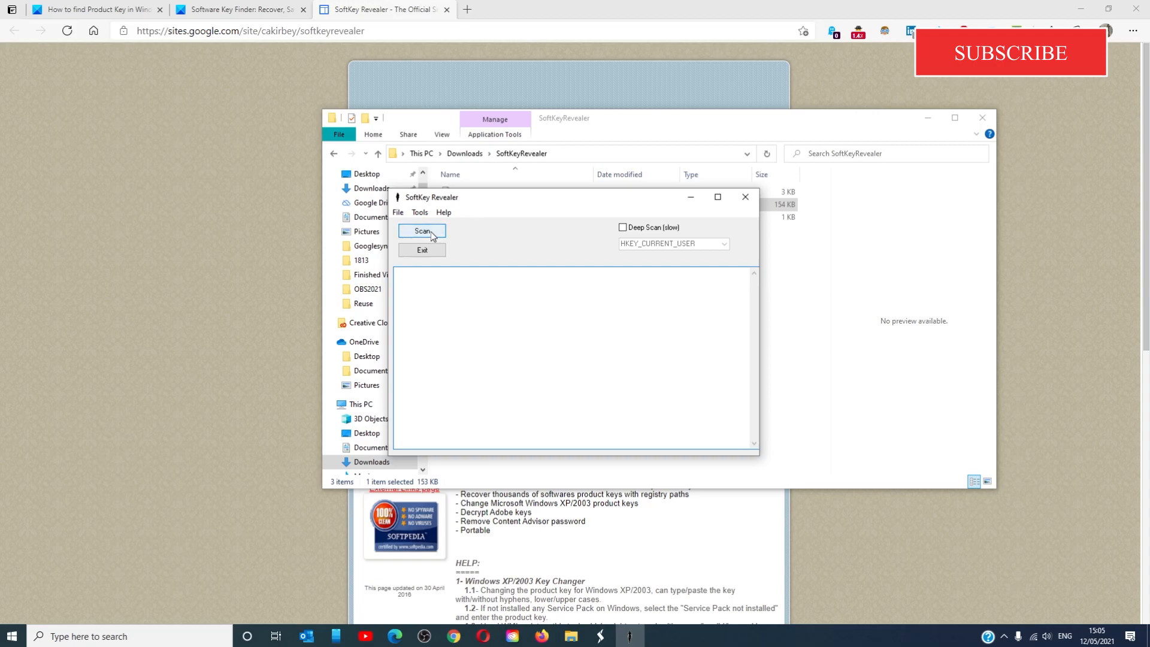
click(421, 231)
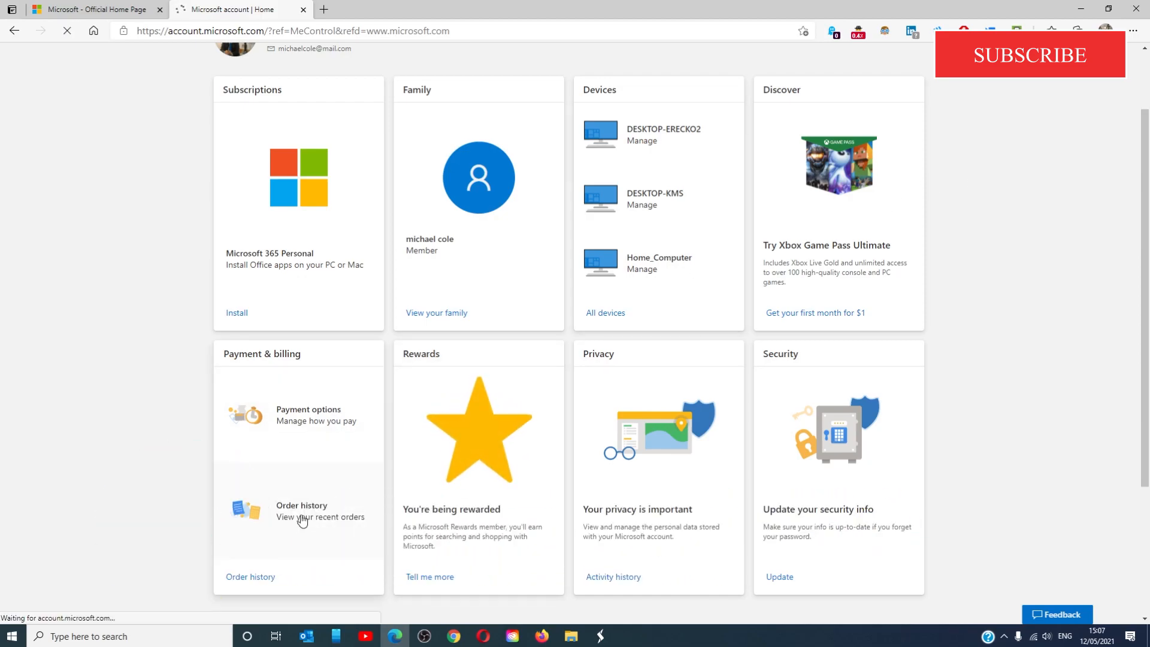
Step: Go to Order history under Payment & billing on the Microsoft account page
click(300, 508)
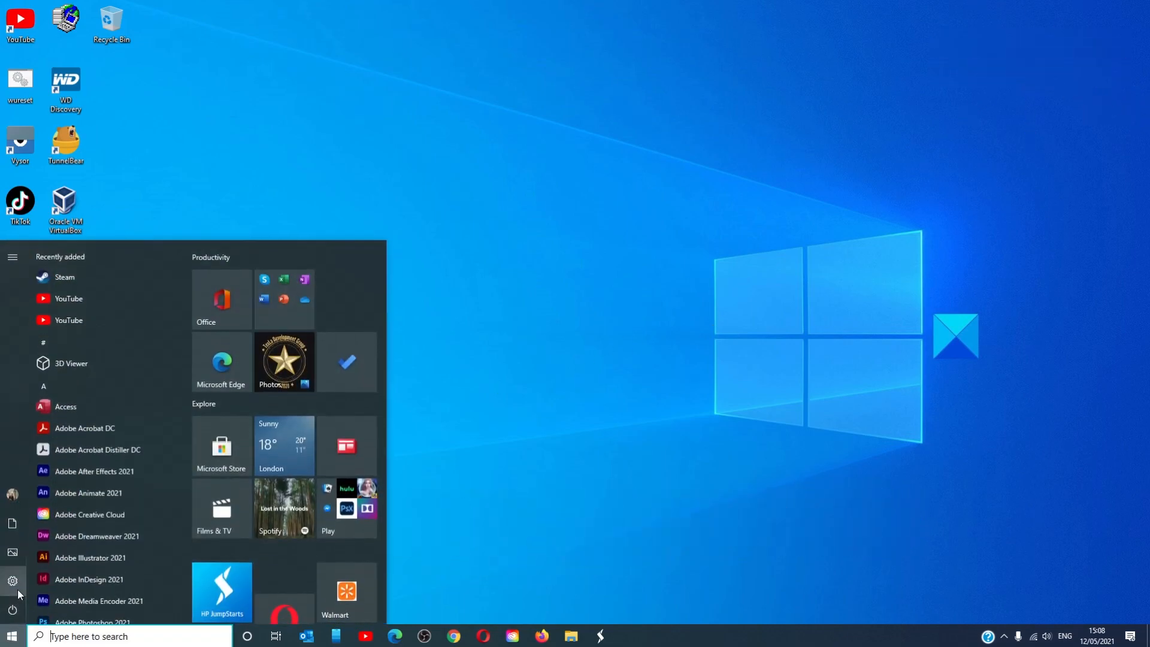
Step: View Update & Security > Activation in Settings, showing Windows 10 Home activated, then close it
click(12, 579)
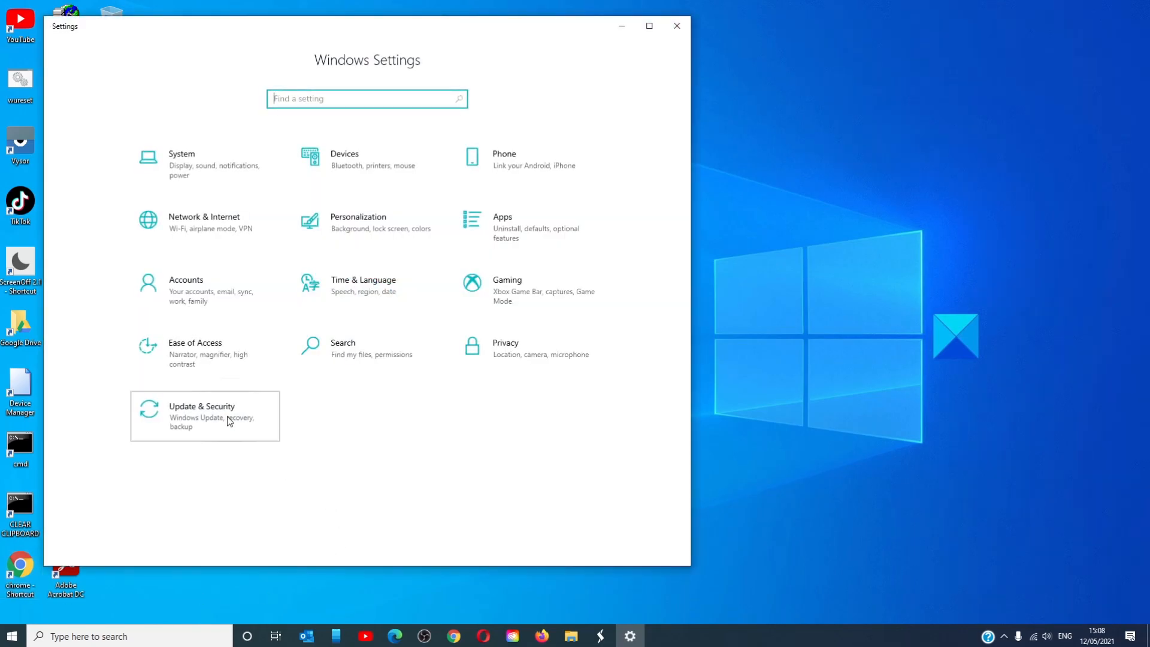
click(204, 416)
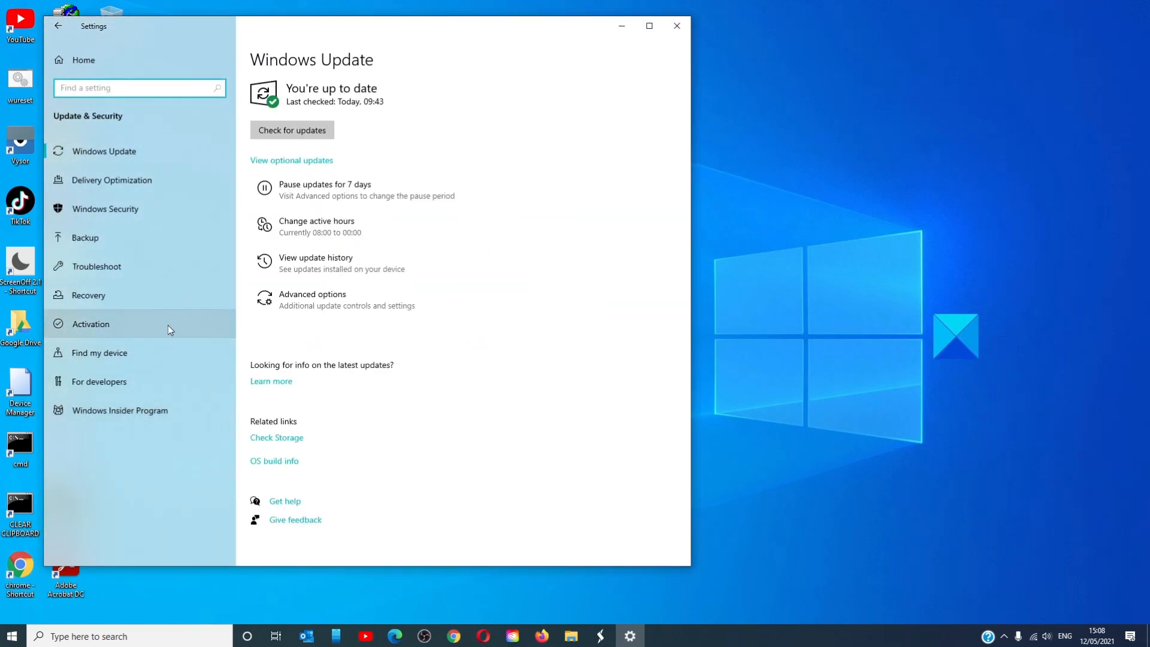
click(91, 323)
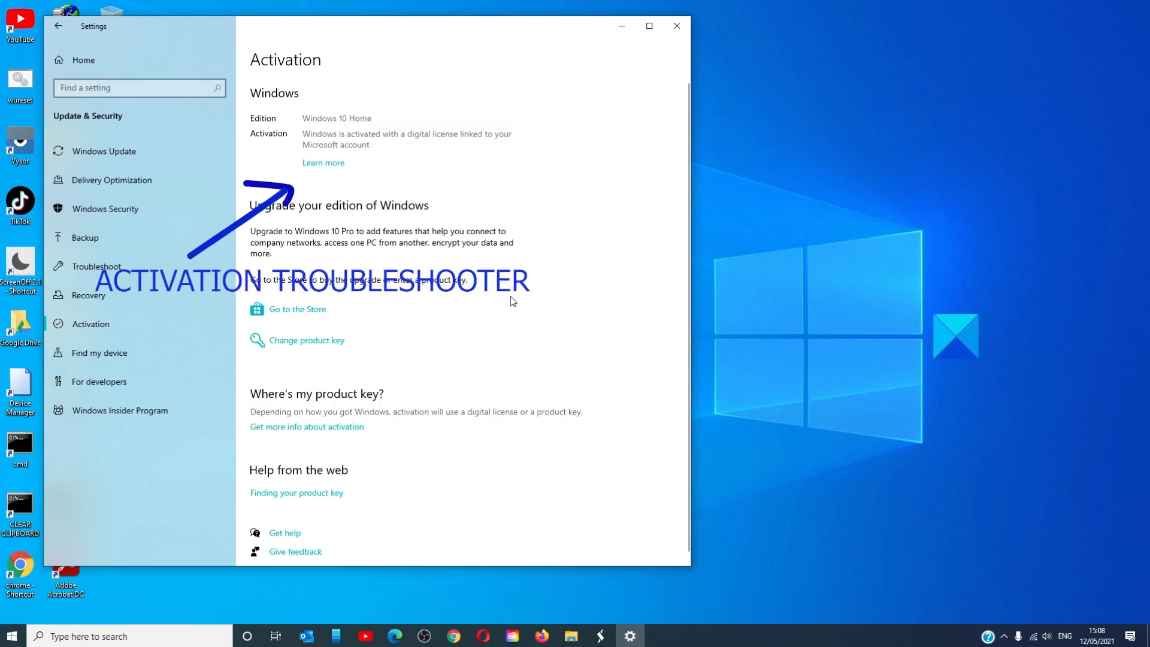
mouse_move(318, 192)
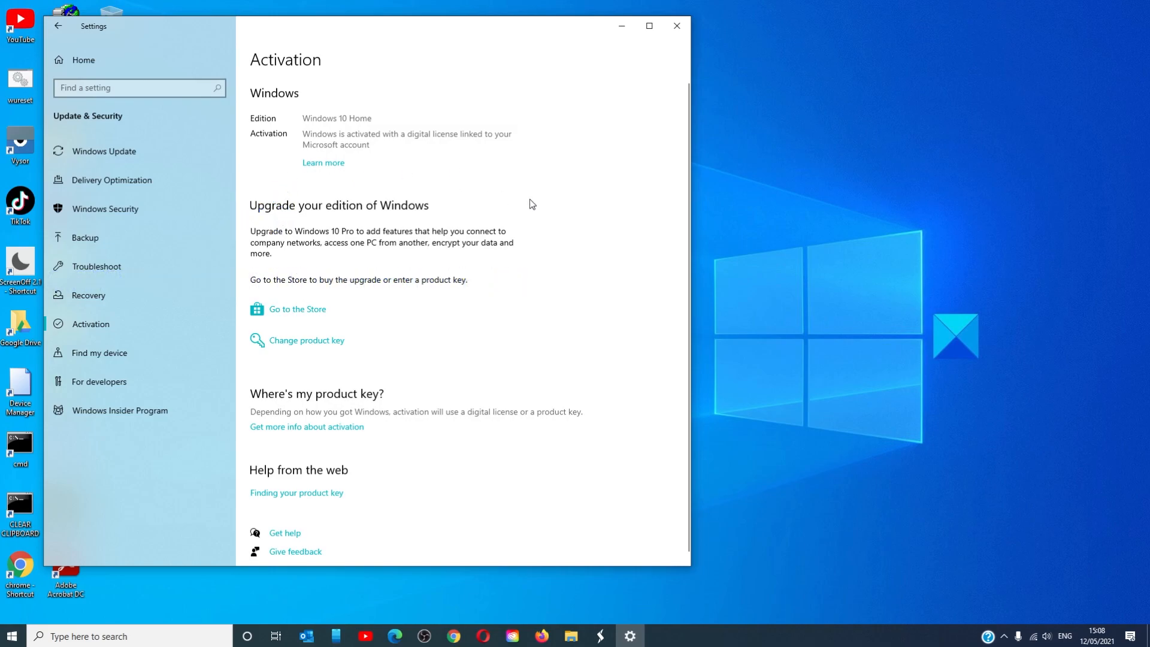
click(675, 25)
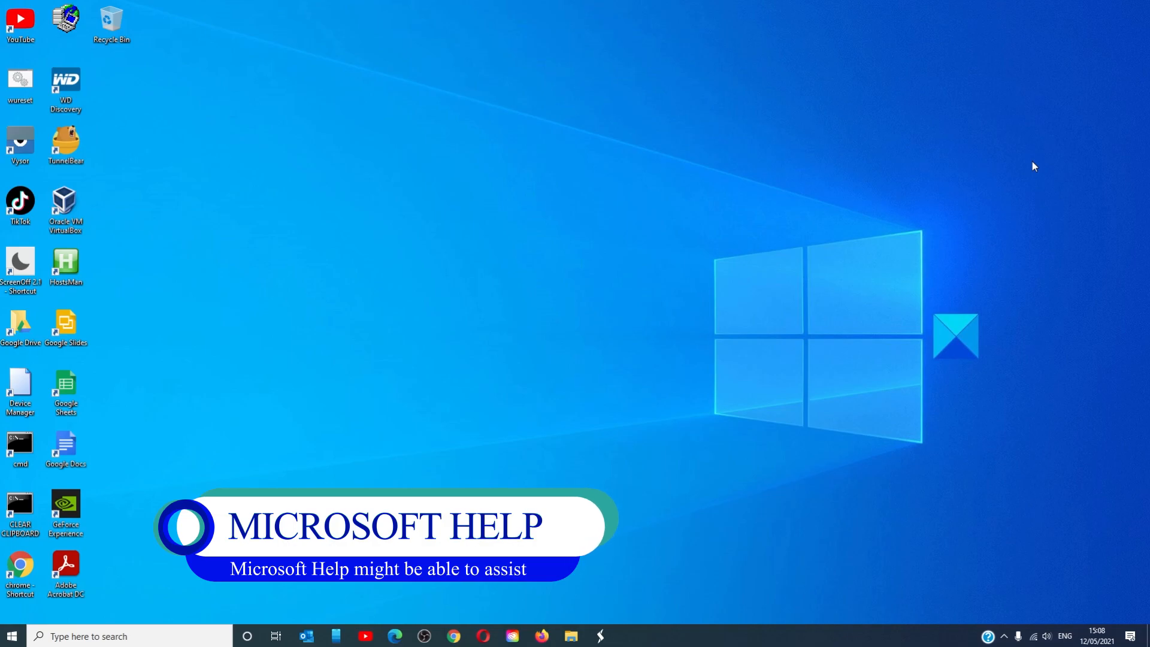
mouse_move(1037, 168)
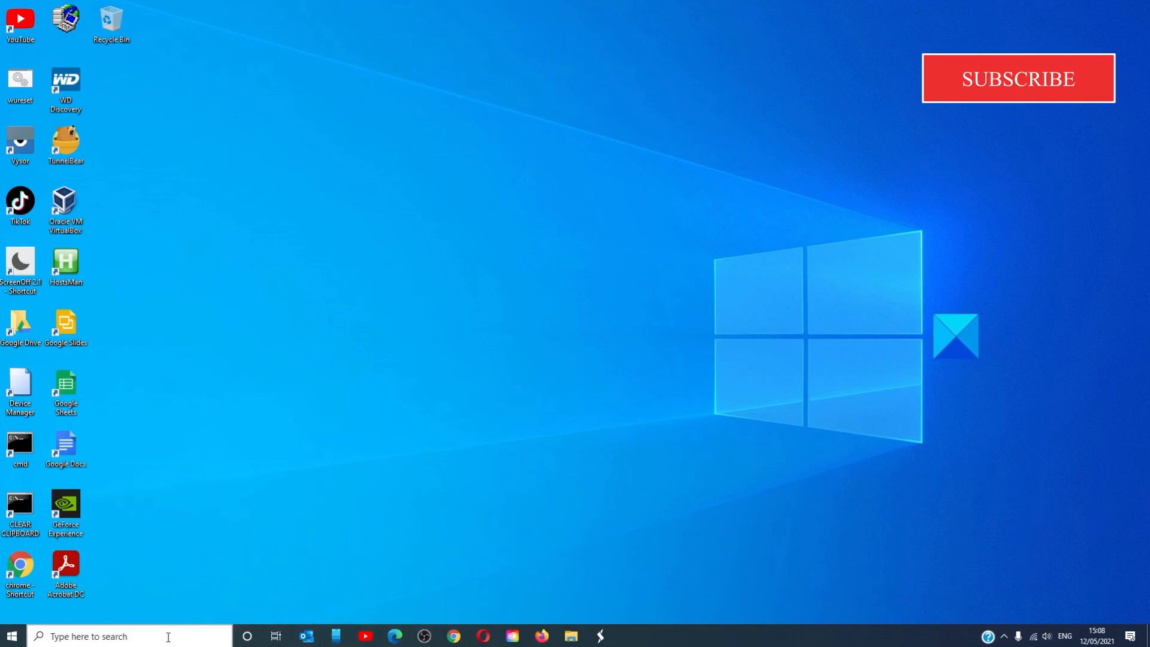
Step: Search 'help' from Start to find the Get Help app
text(help)
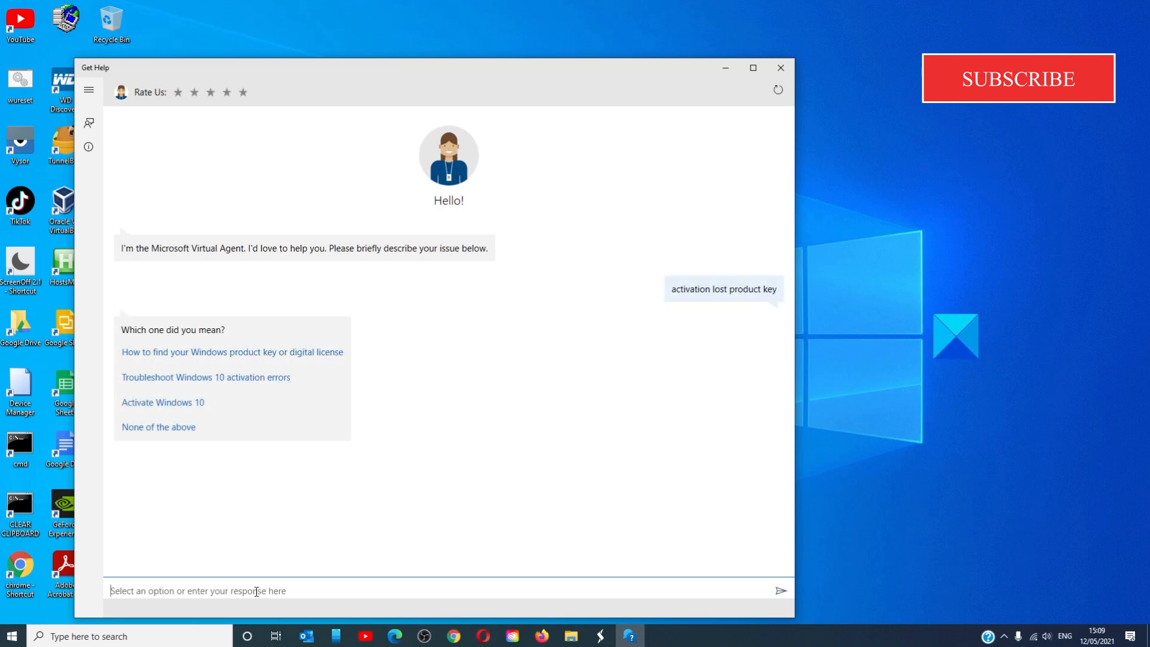
mouse_move(1135, 132)
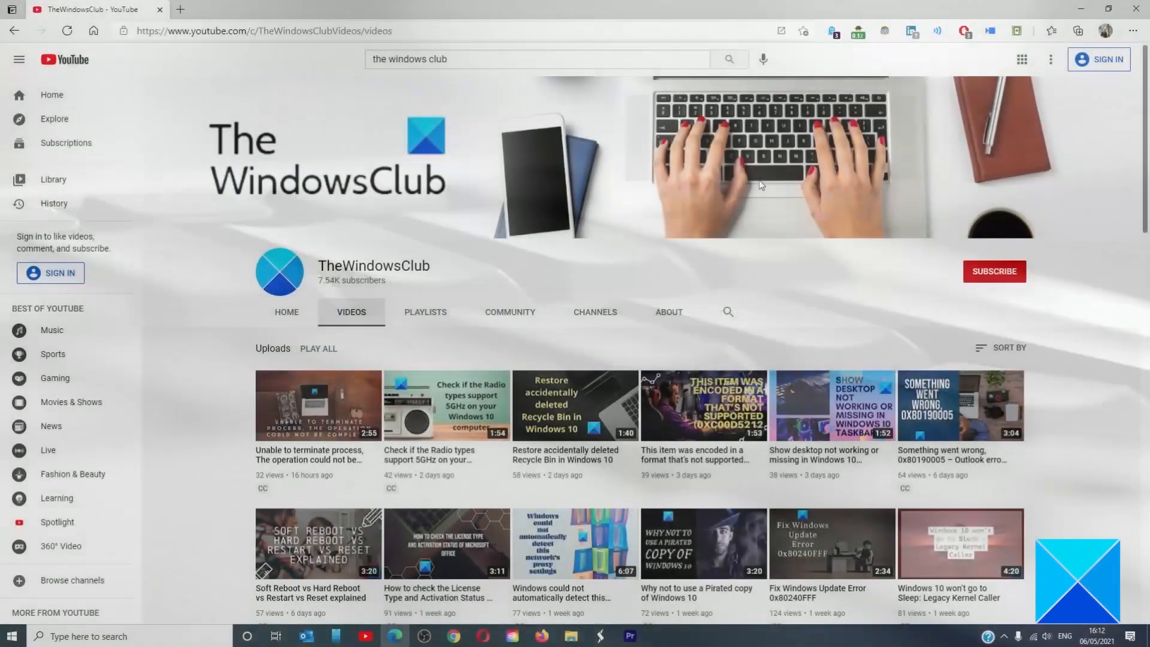
scroll(down, 3)
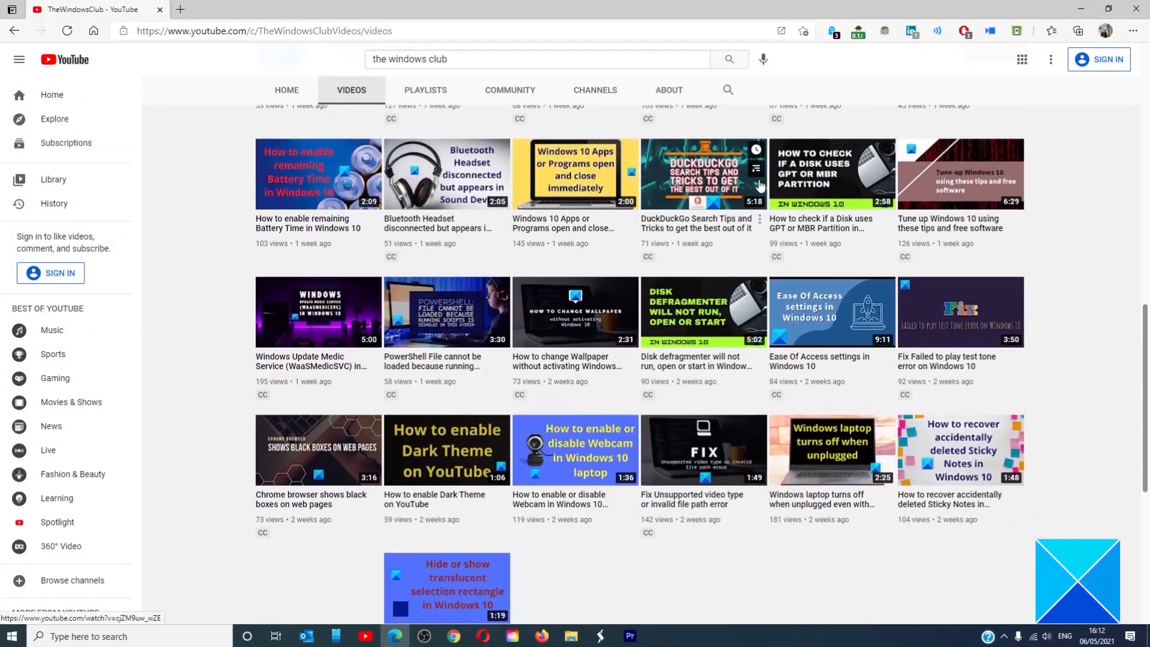